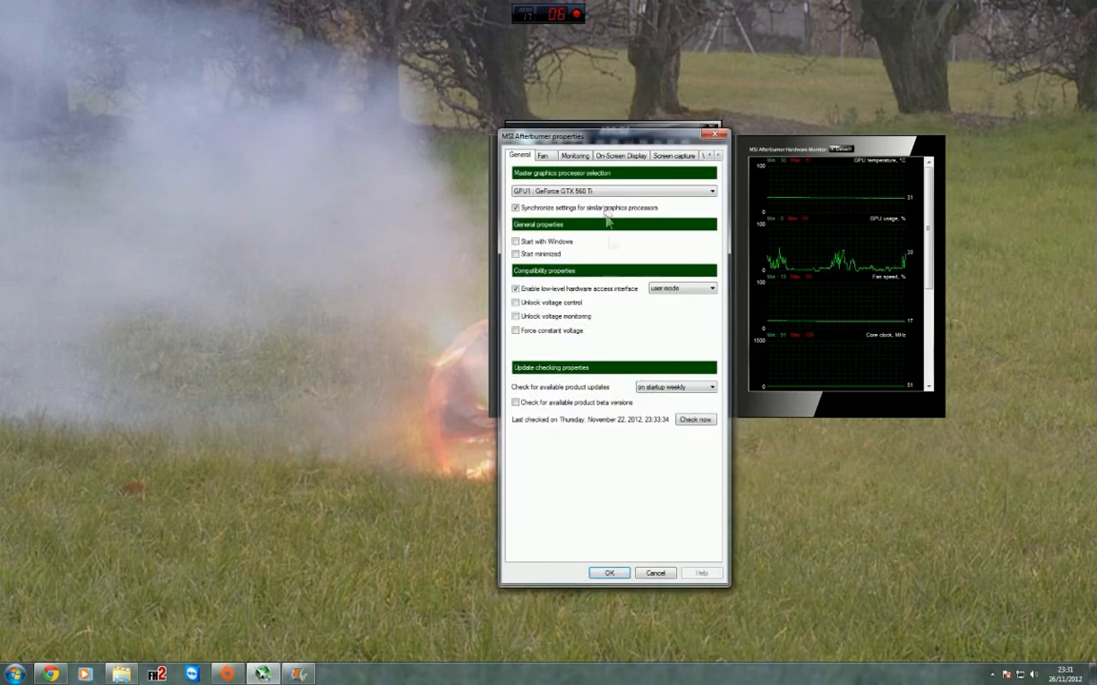
Toggle On-Screen Display support off and back on in RivaTuner Statistics Server, then dismiss it
click(621, 157)
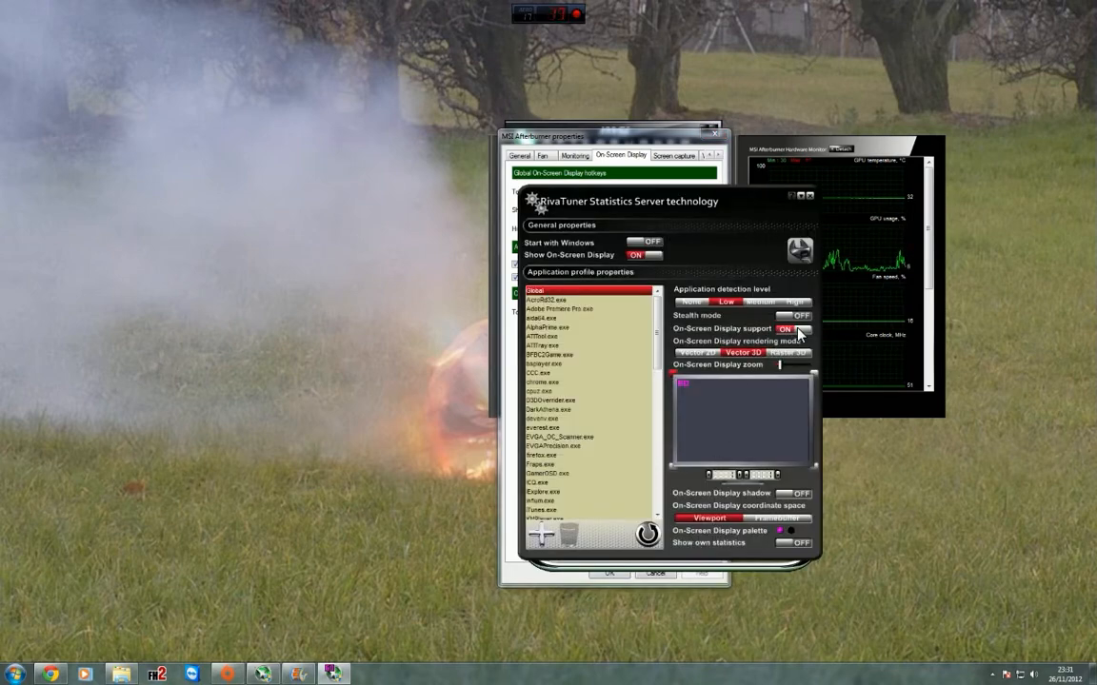
click(785, 327)
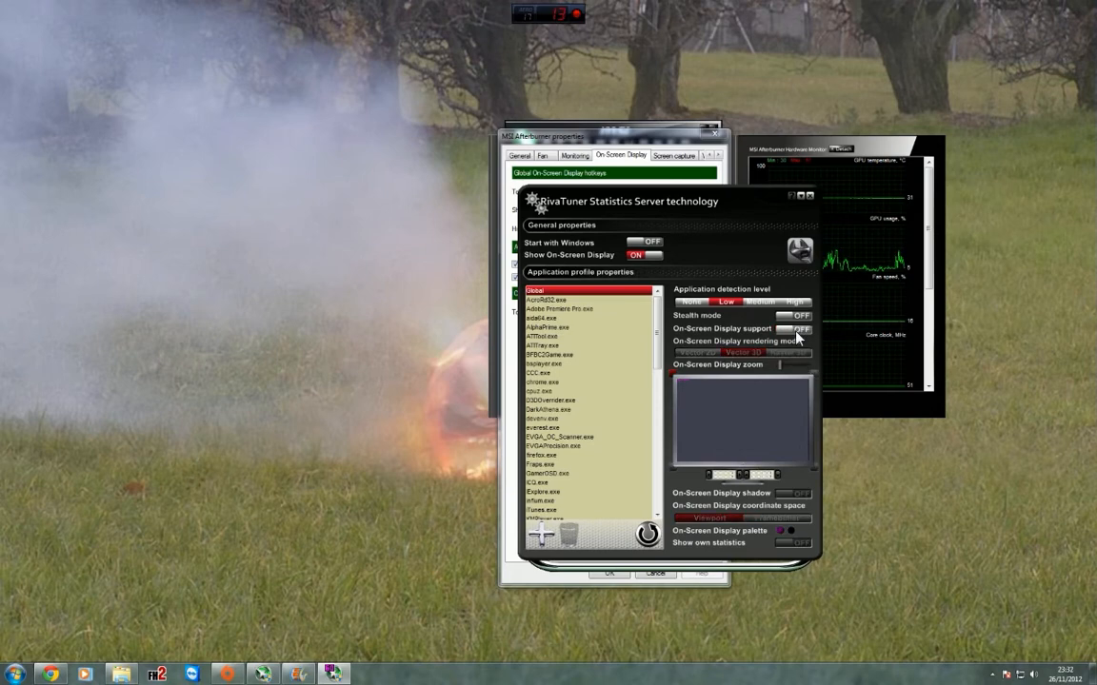
click(796, 327)
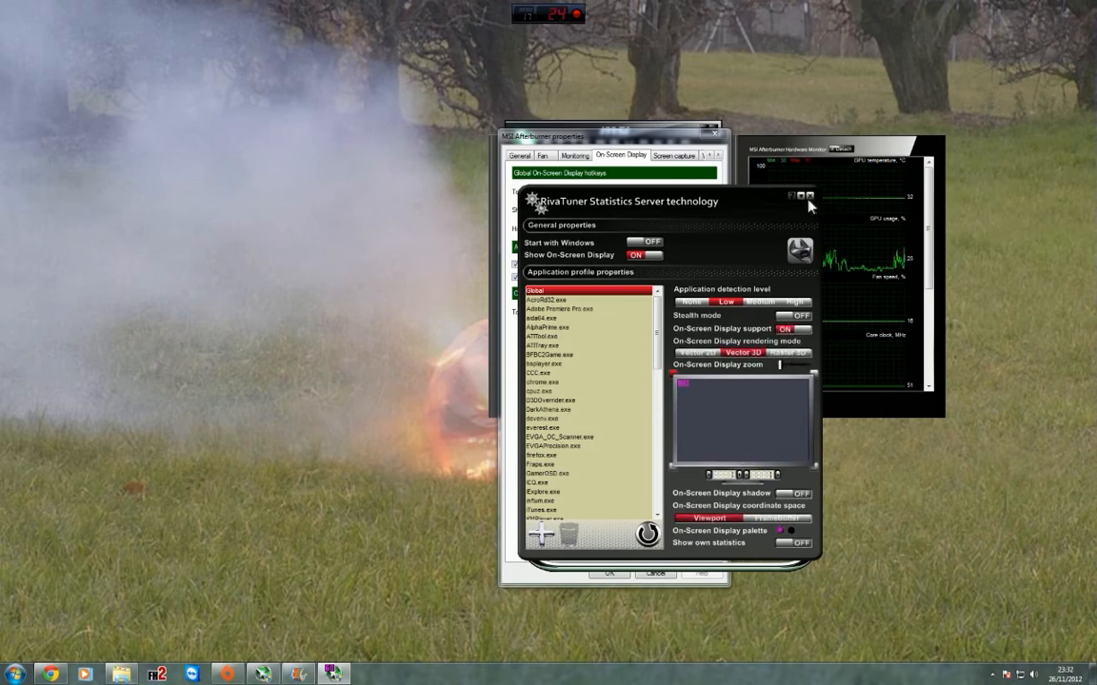
click(807, 196)
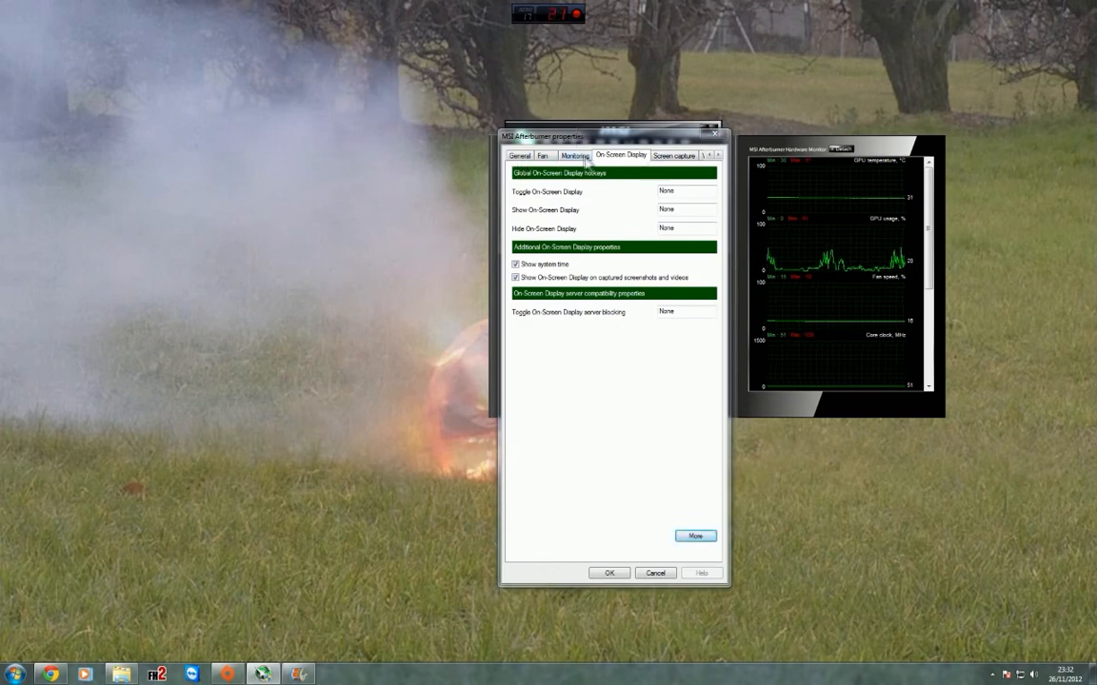
Move through General to the Monitoring settings and scroll the tab row toward Video capture
click(520, 156)
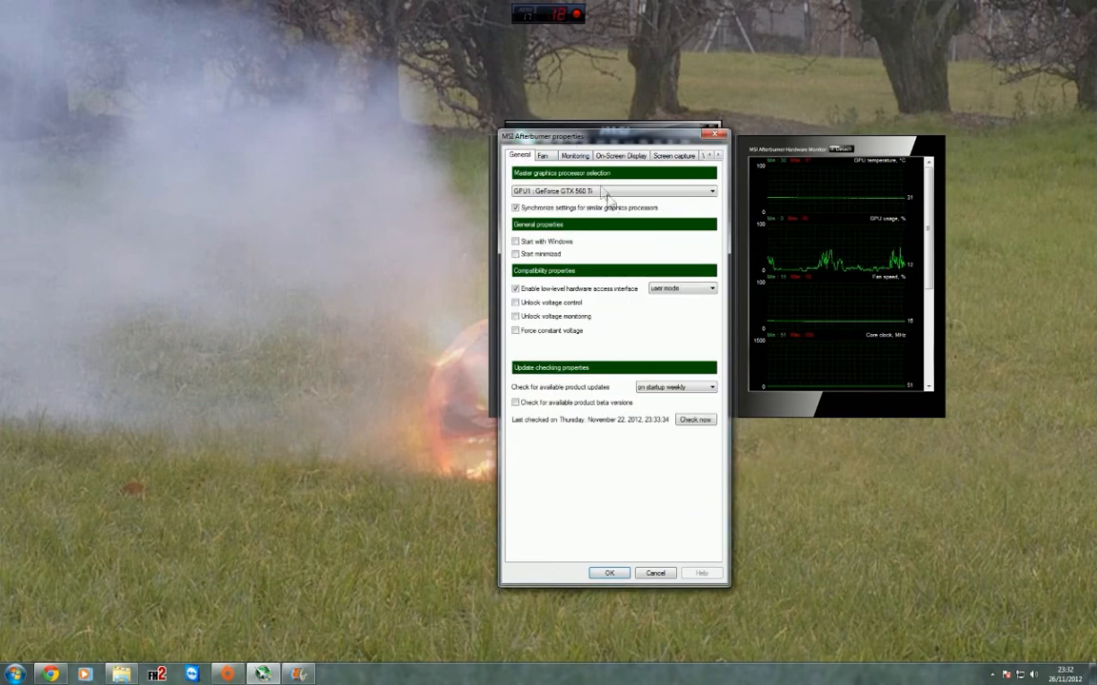
click(575, 156)
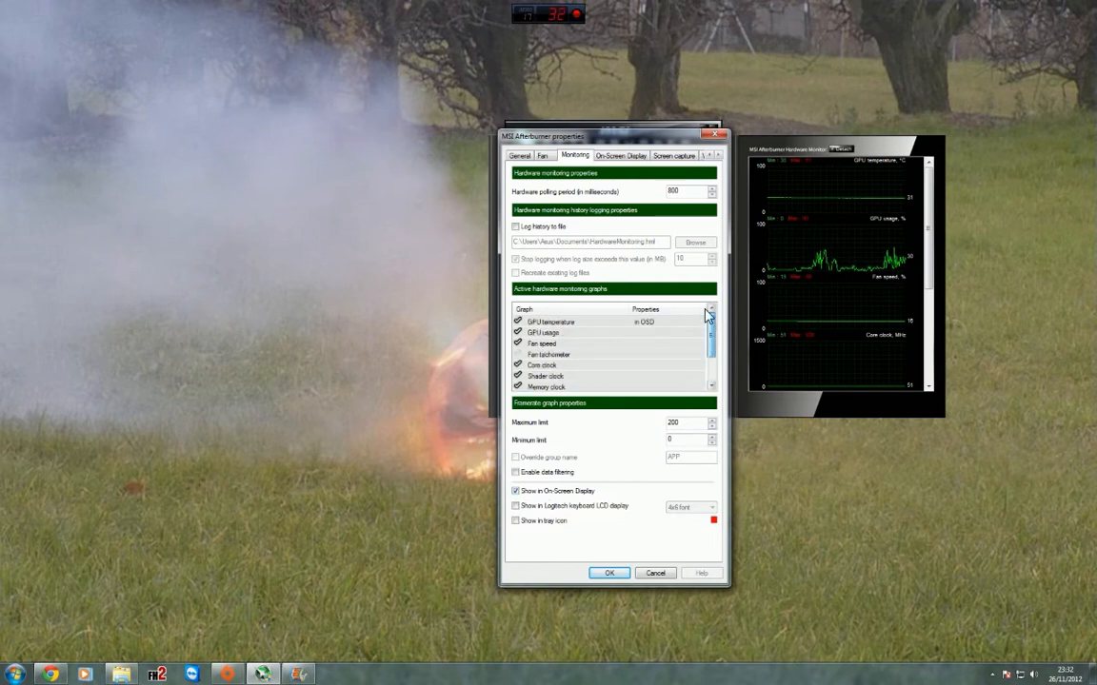
click(552, 320)
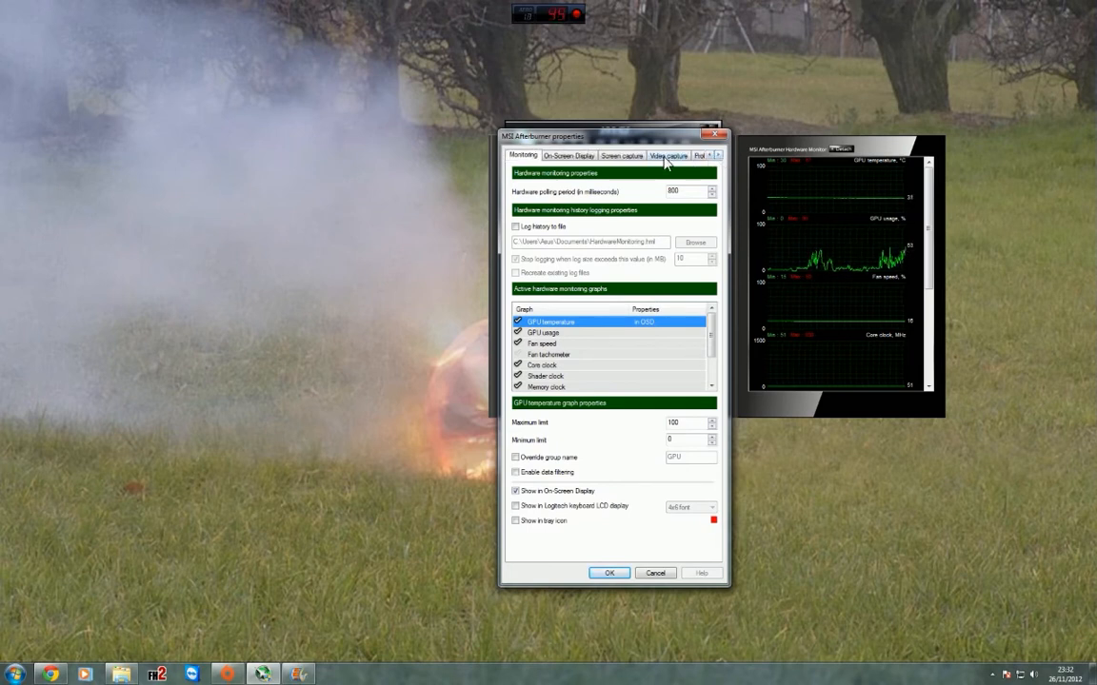
Review the video capture format, quality, framerate and the available frame size options
click(666, 156)
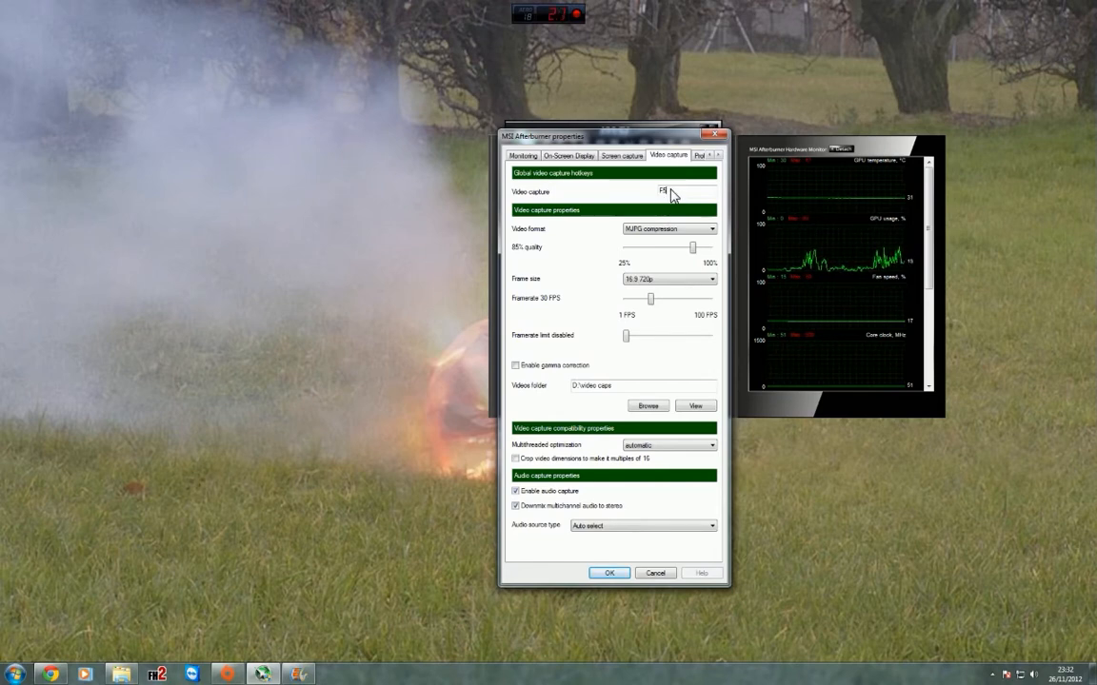
mouse_move(662, 190)
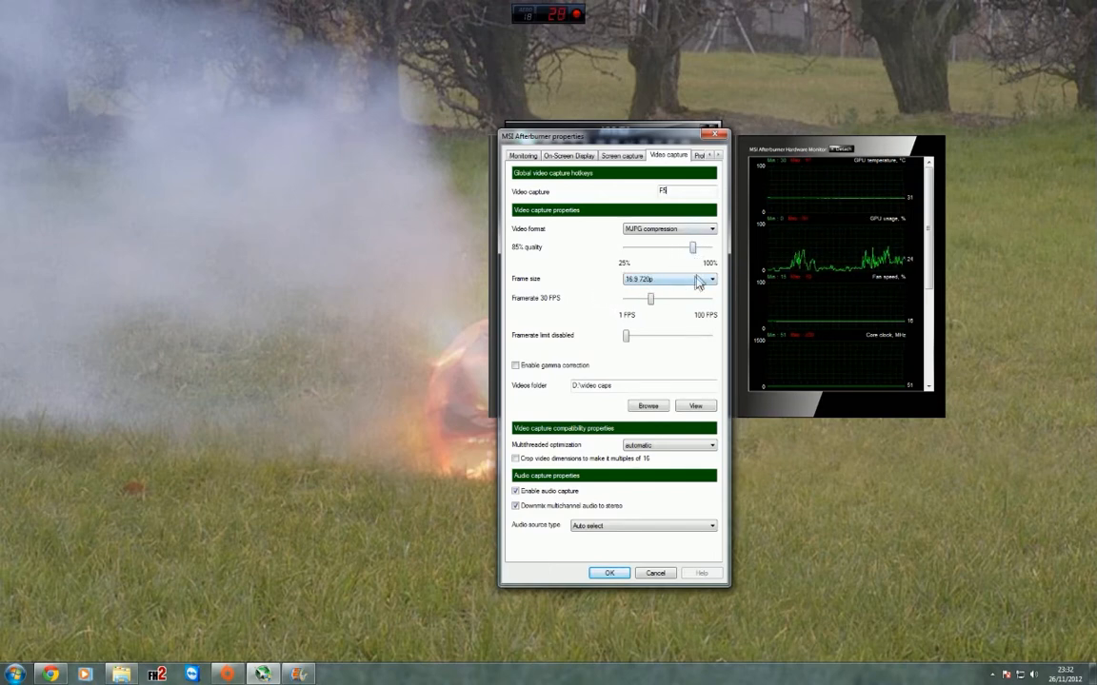
click(710, 278)
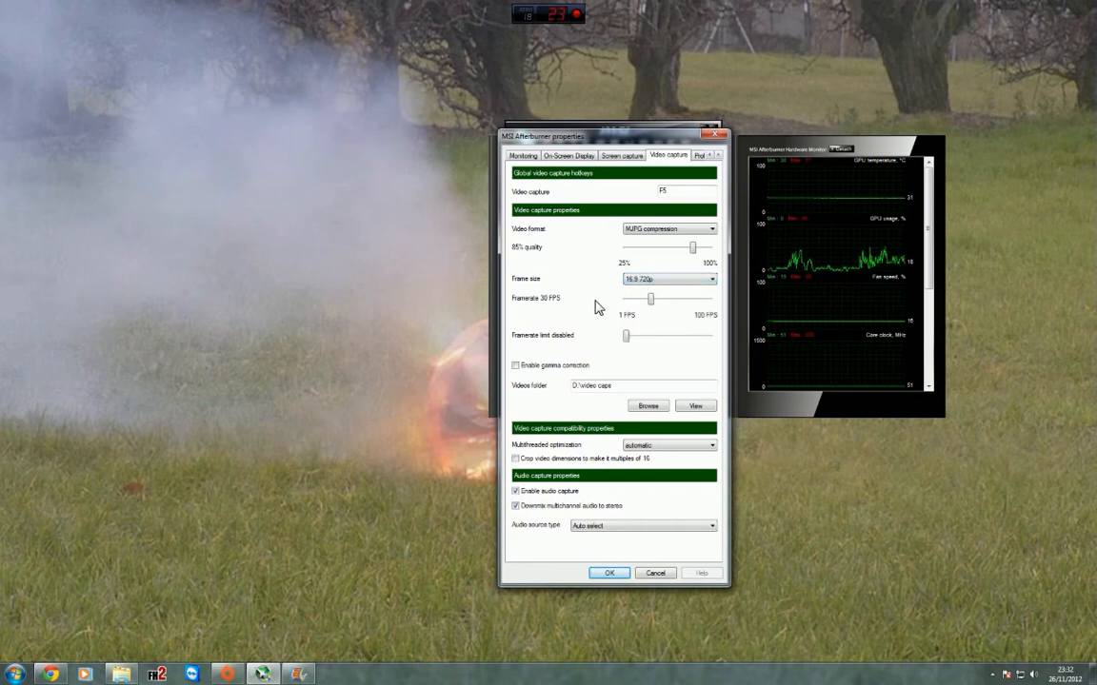
mouse_move(594, 302)
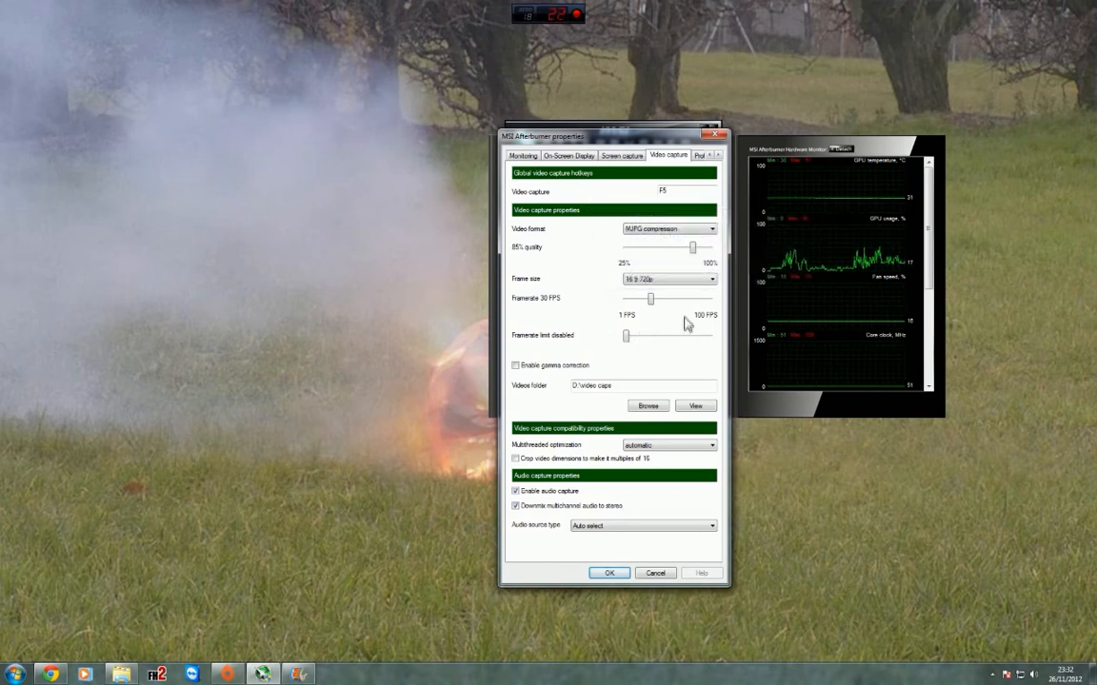
mouse_move(670, 277)
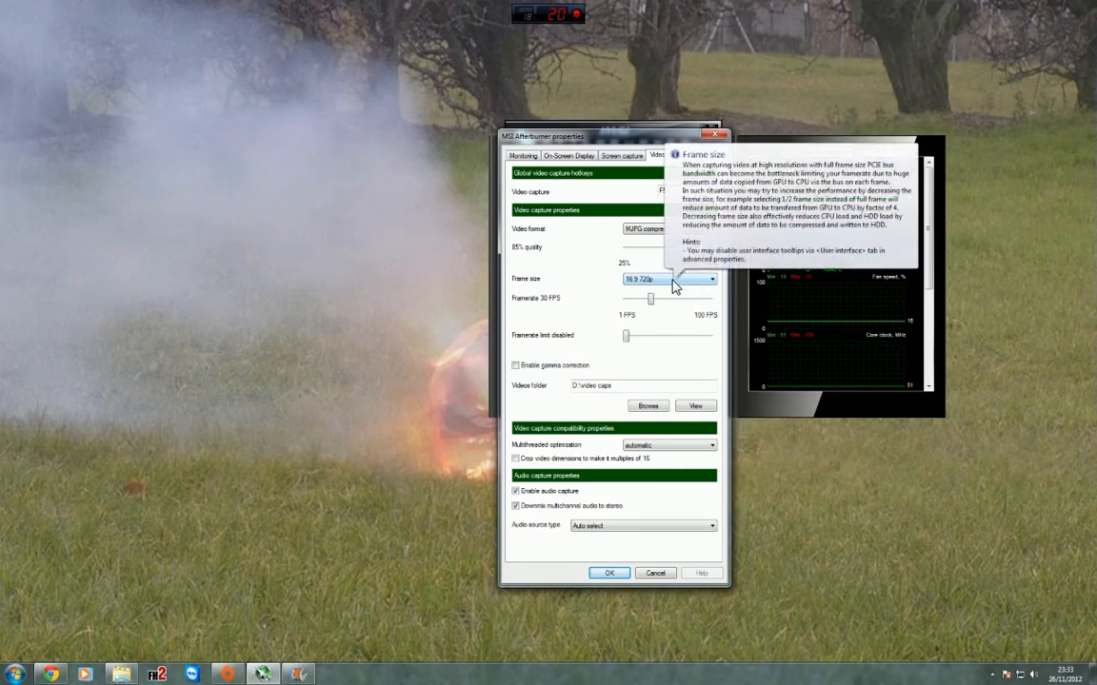
mouse_move(695, 294)
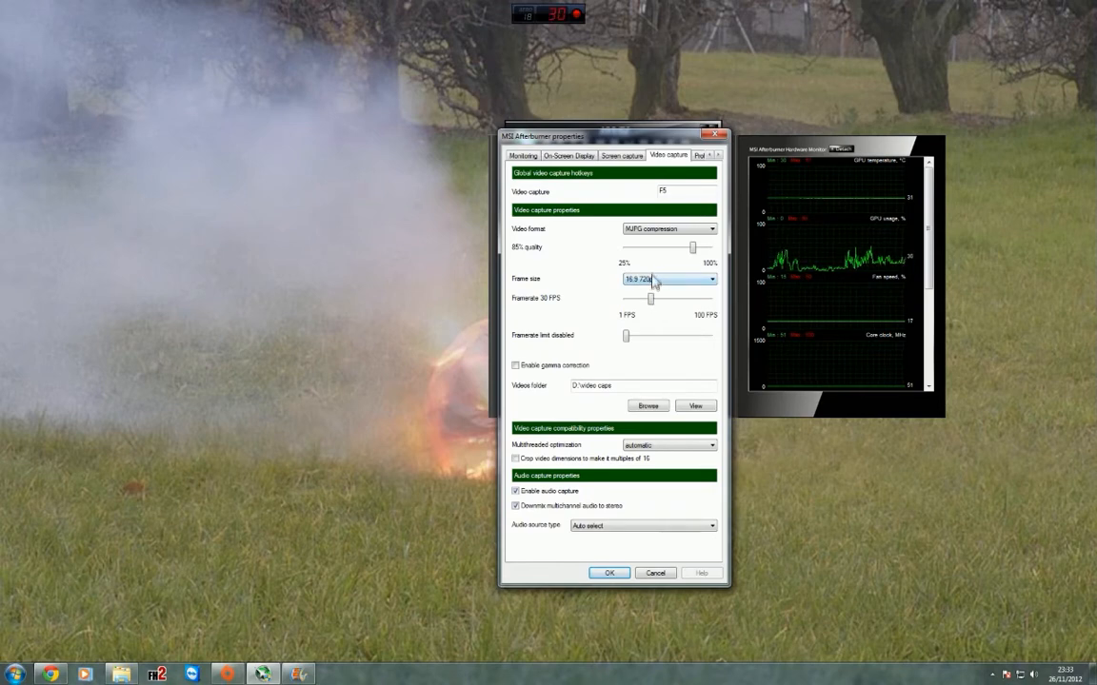
mouse_move(651, 278)
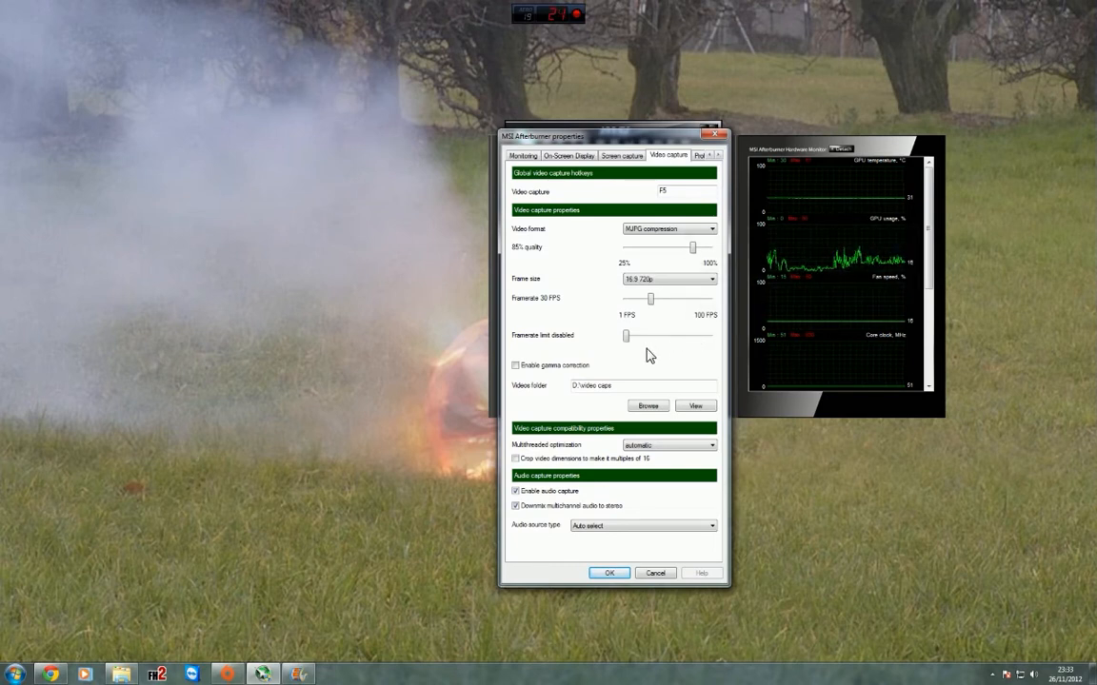
mouse_move(640, 320)
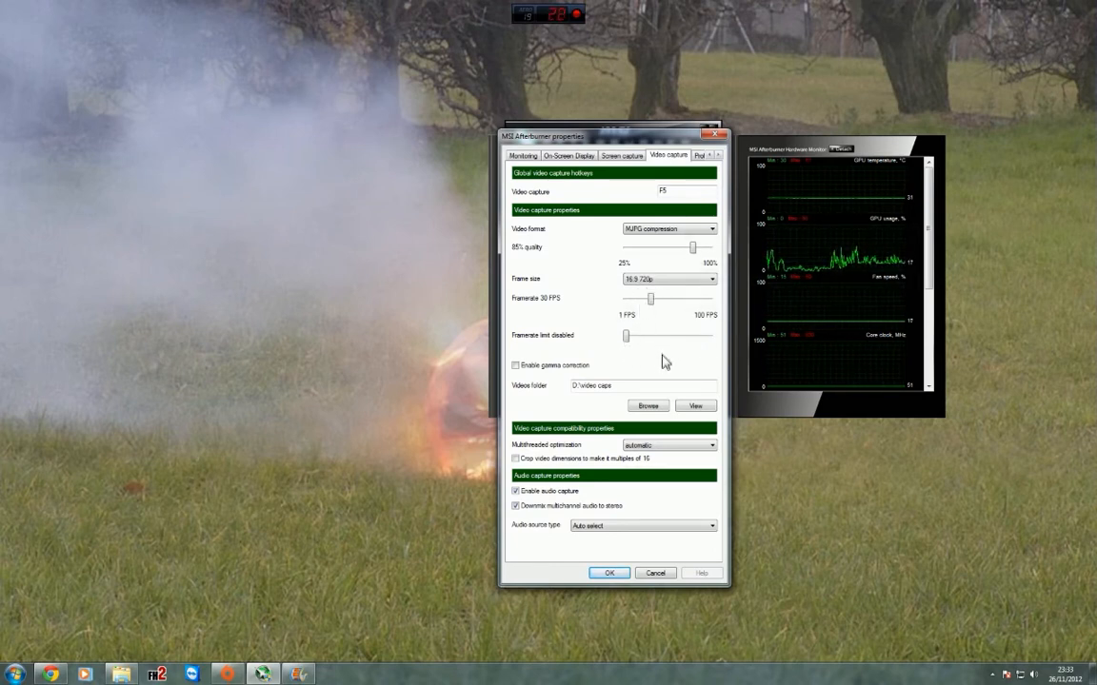
mouse_move(548, 410)
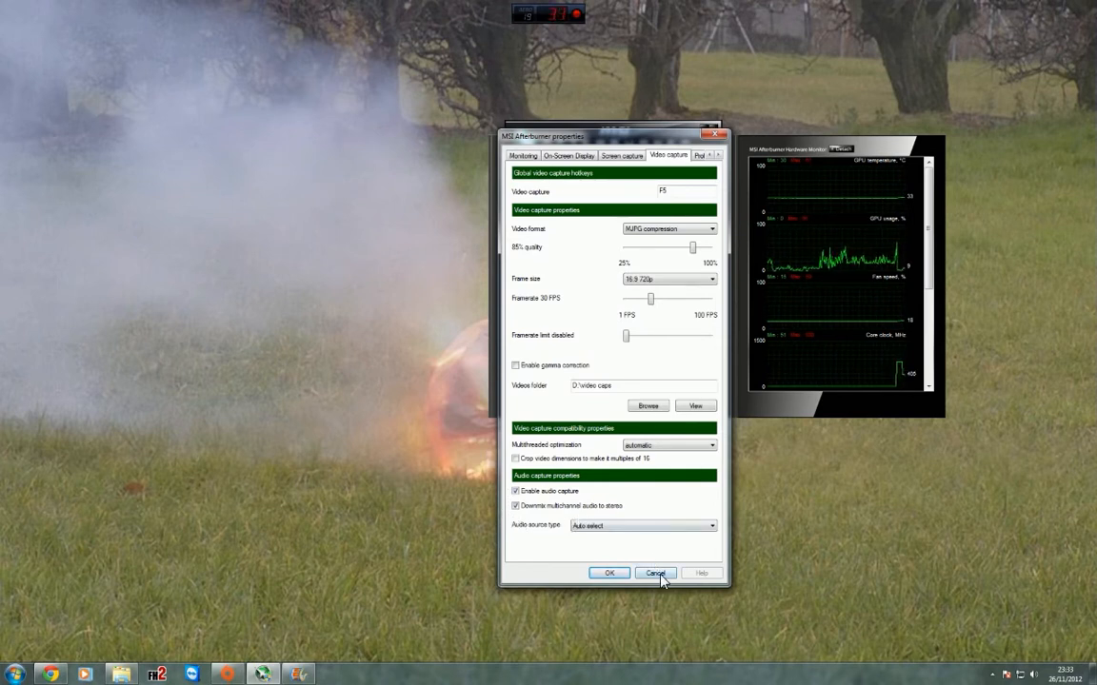
Cancel out of the Afterburner properties back to the main overclocking panel
click(655, 573)
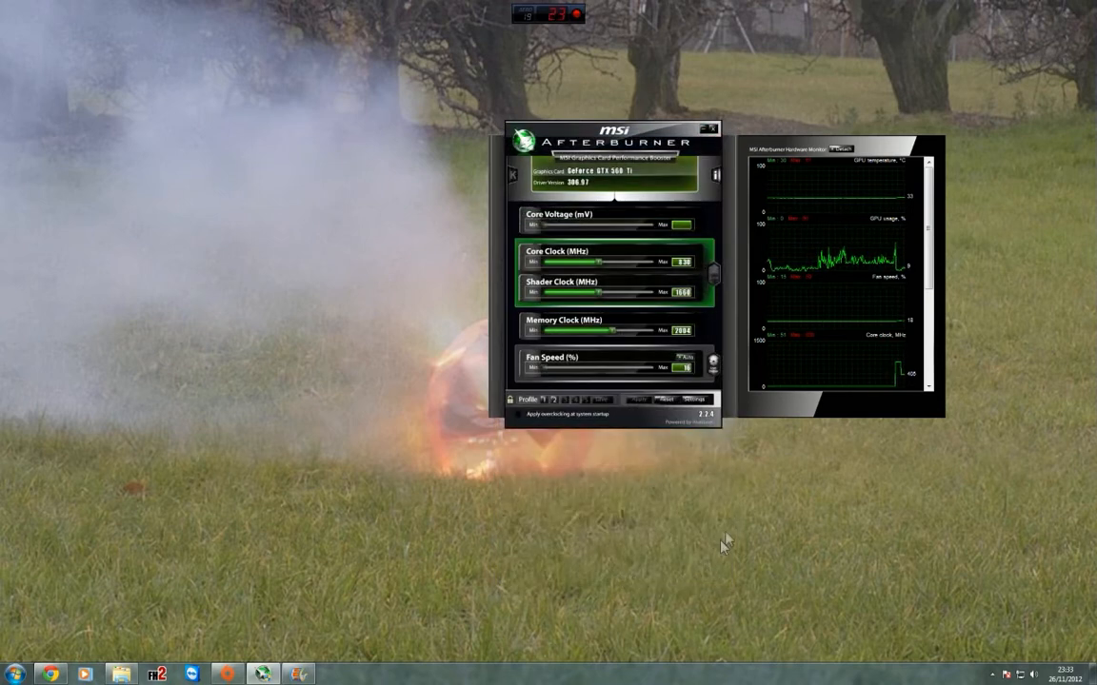
mouse_move(476, 430)
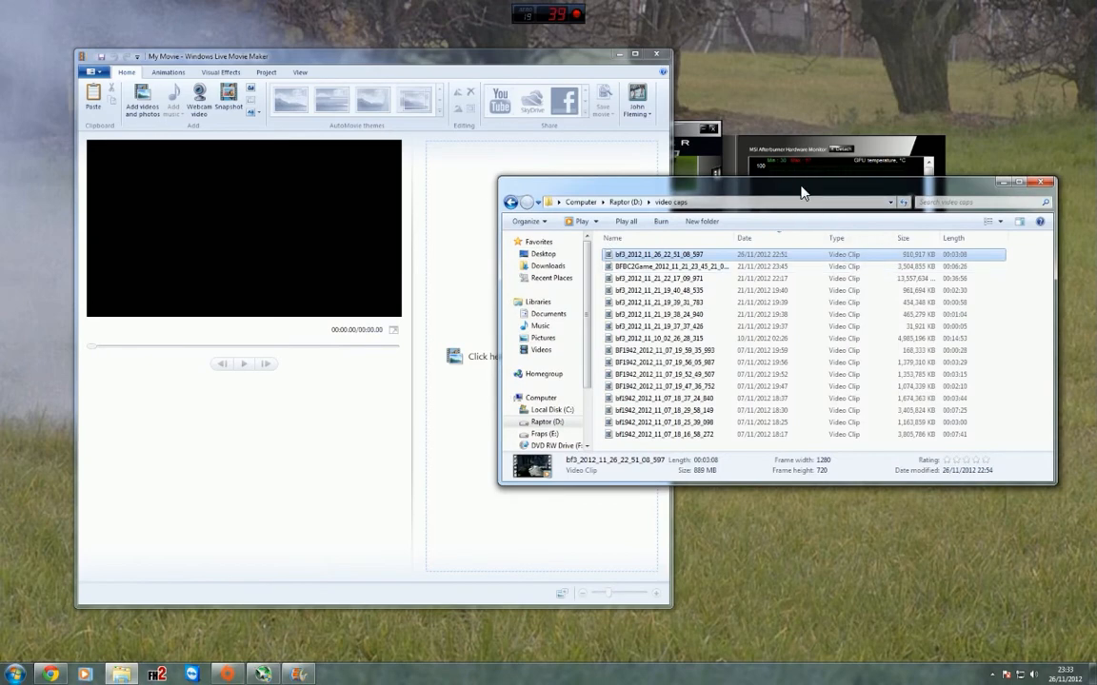
Drag the captured gameplay clip onto the storyboard and bring up the first clip's actions
drag(777, 202, 856, 293)
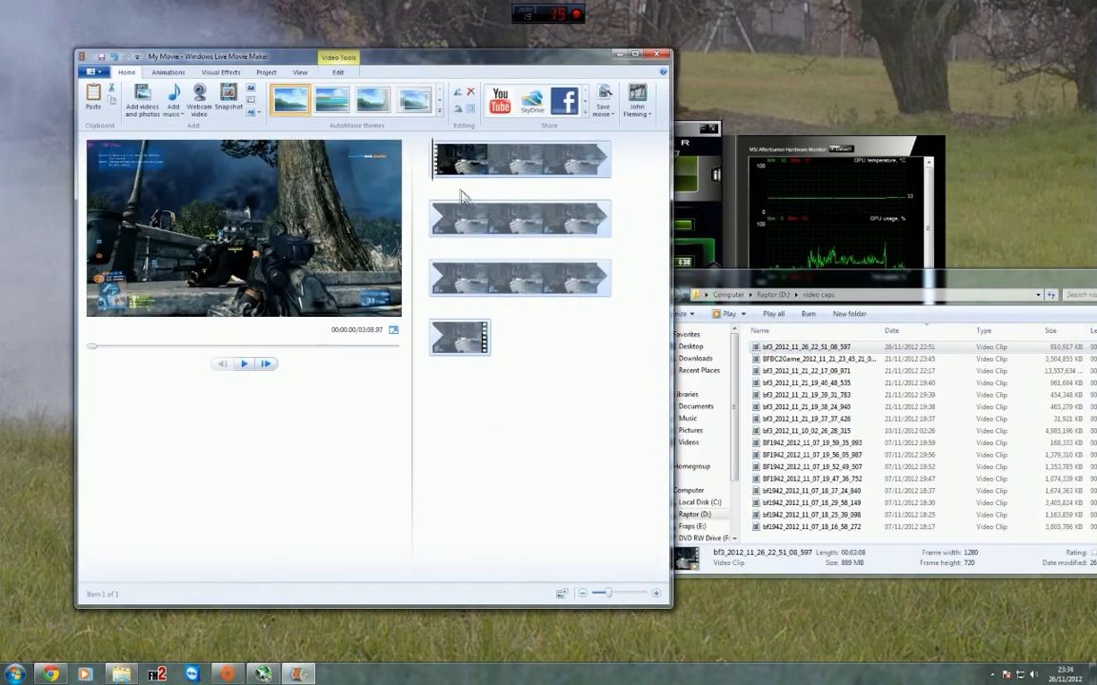
mouse_move(457, 168)
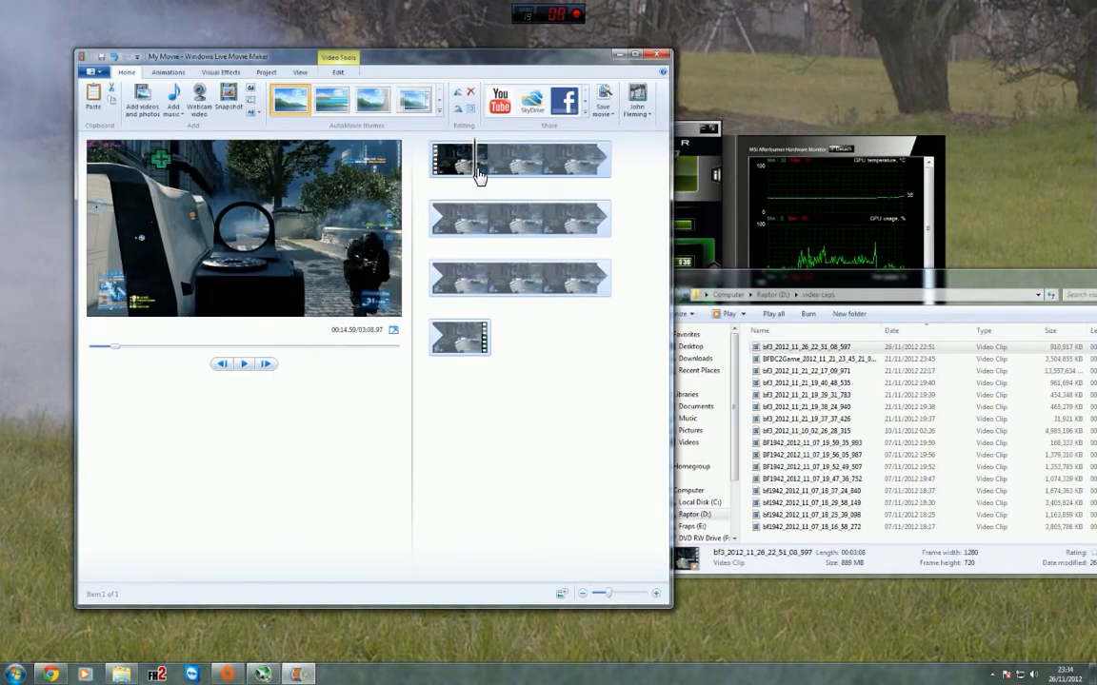
right_click(478, 175)
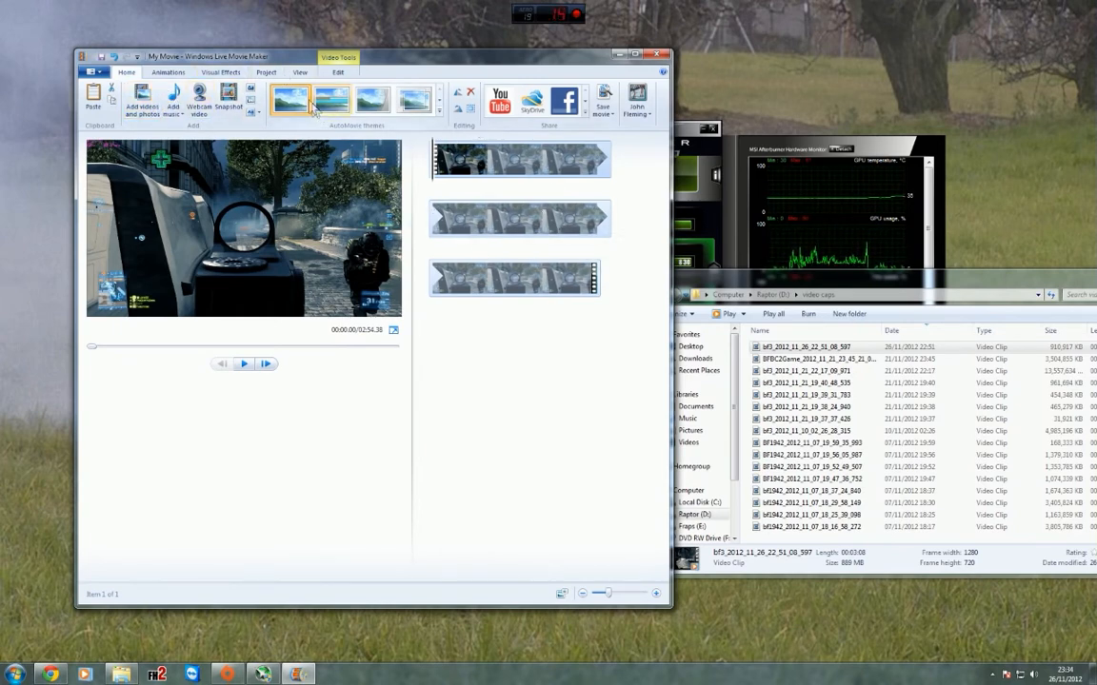
Choose Publish movie to YouTube at 1280 x 720 (recommended) and reach the sign-in prompt
click(93, 72)
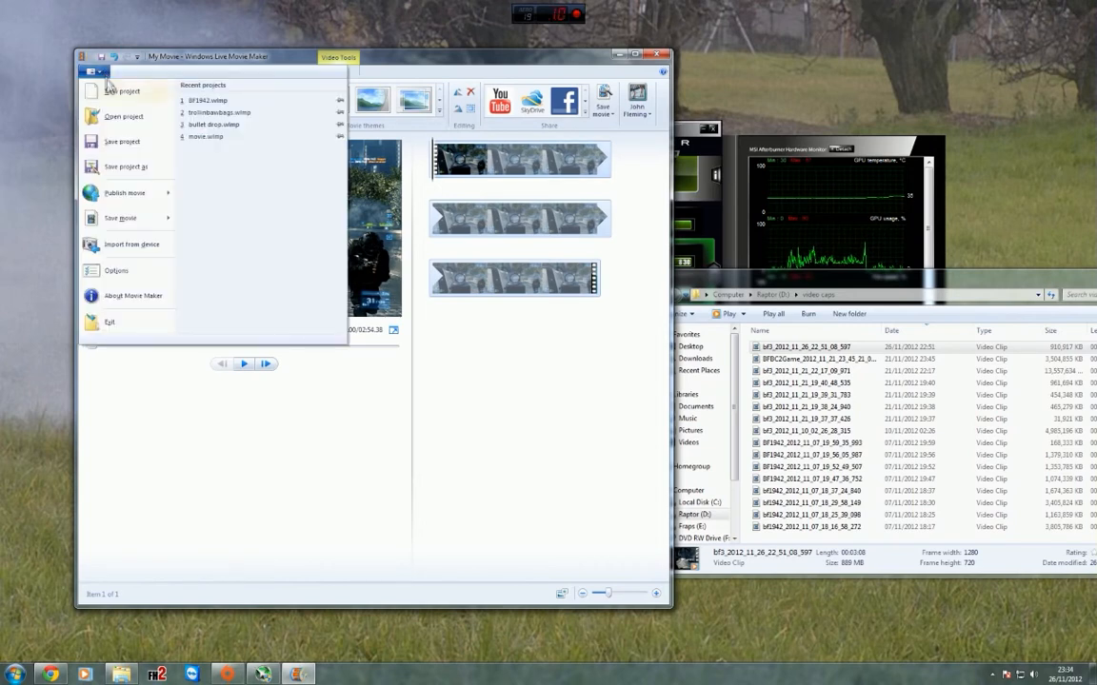
click(126, 192)
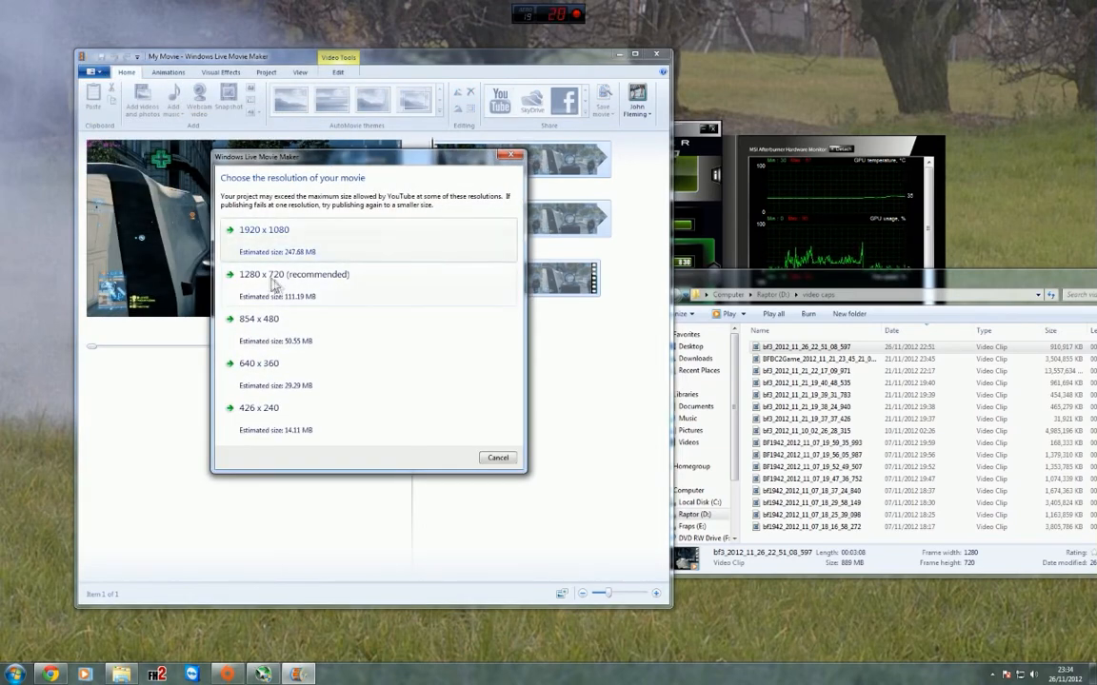
click(294, 274)
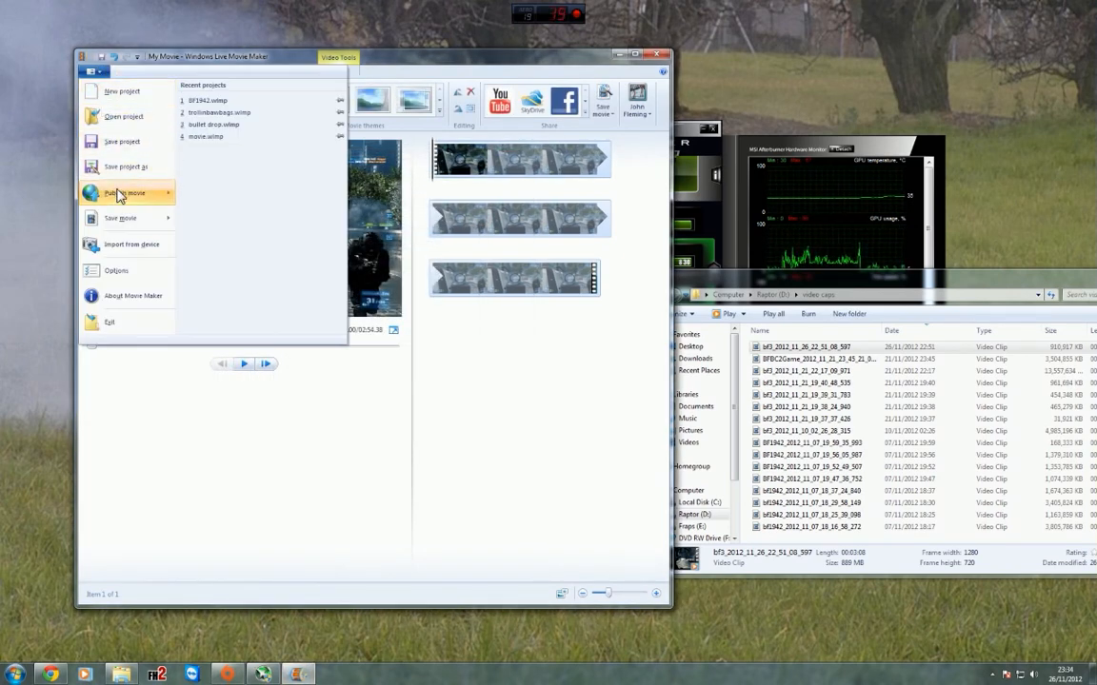
click(123, 192)
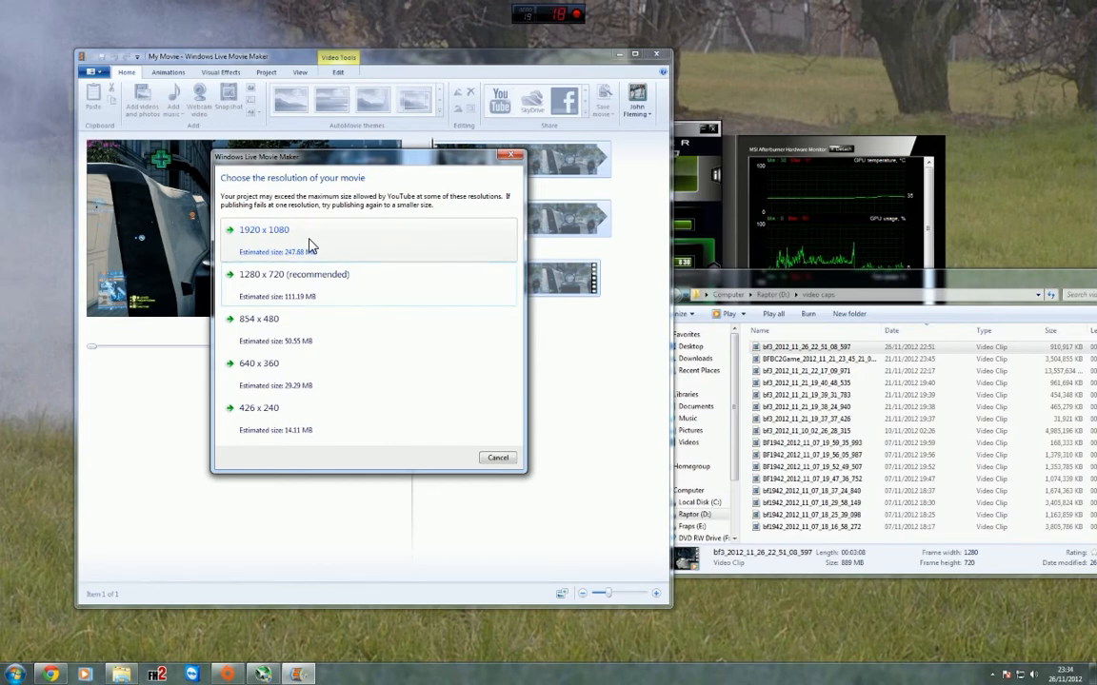
mouse_move(255, 248)
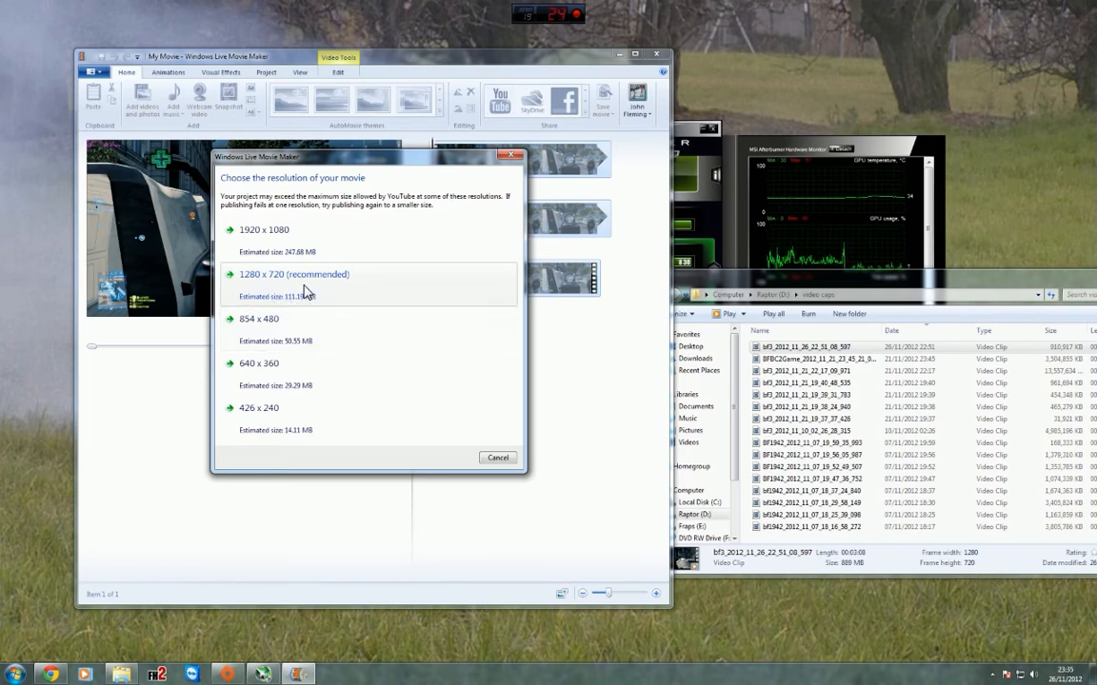
click(293, 275)
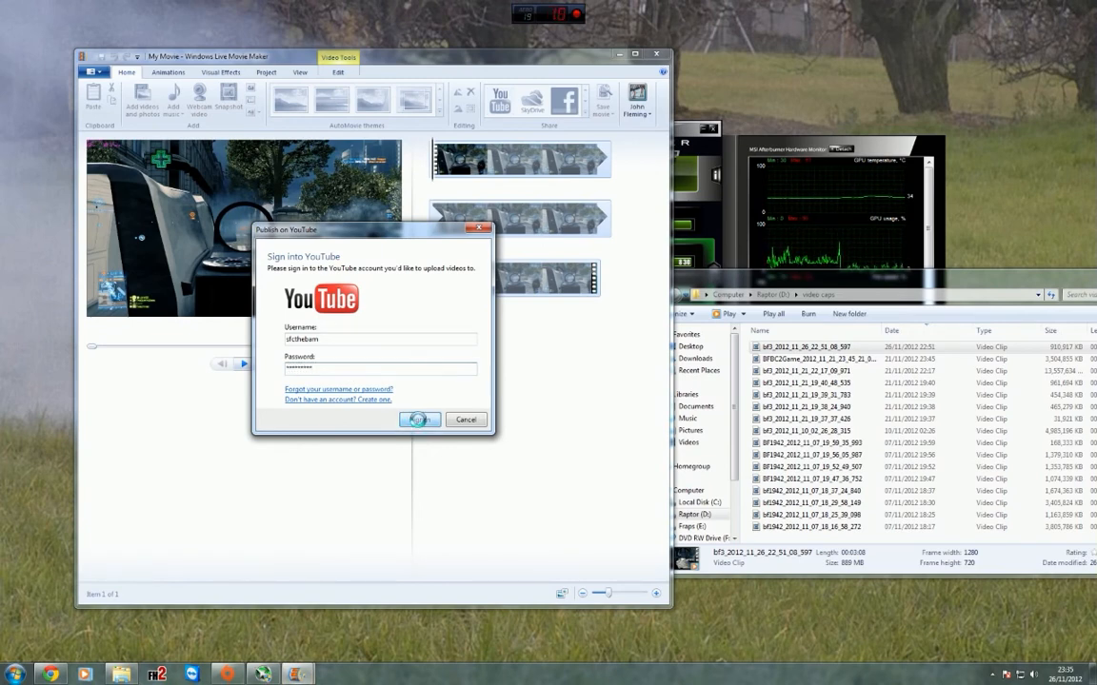
Sign in, enter title 'Test', description 'This is a test', tags 'bf3, test video', category Gaming, and publish
click(419, 421)
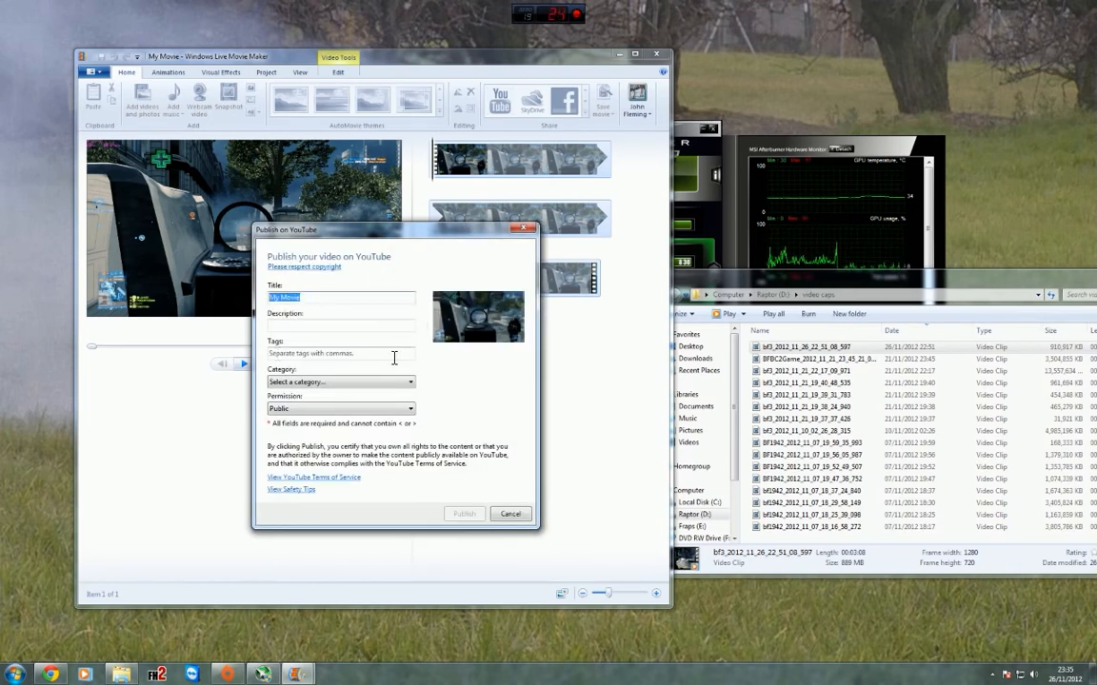
text(Test)
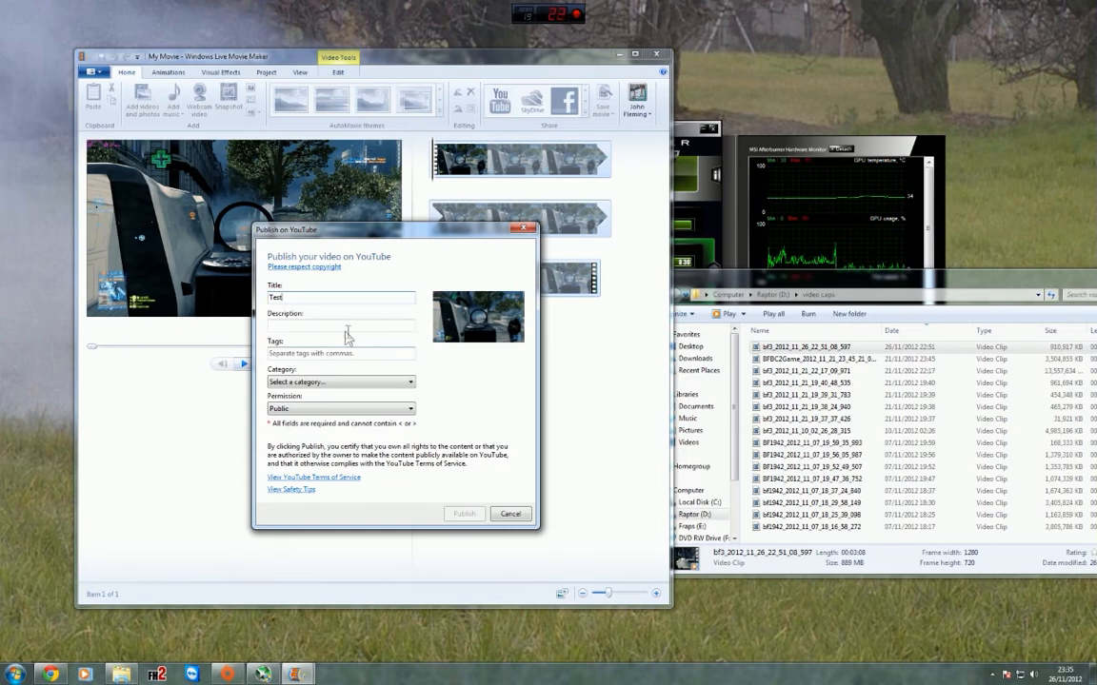
text(Th)
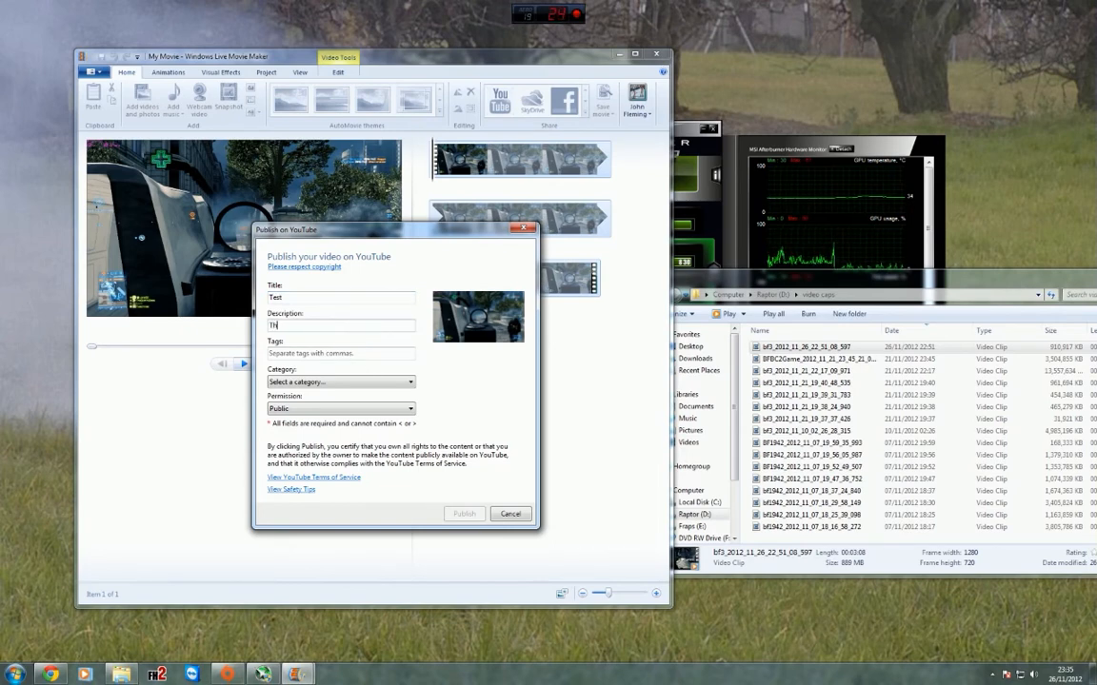
text(This is a test)
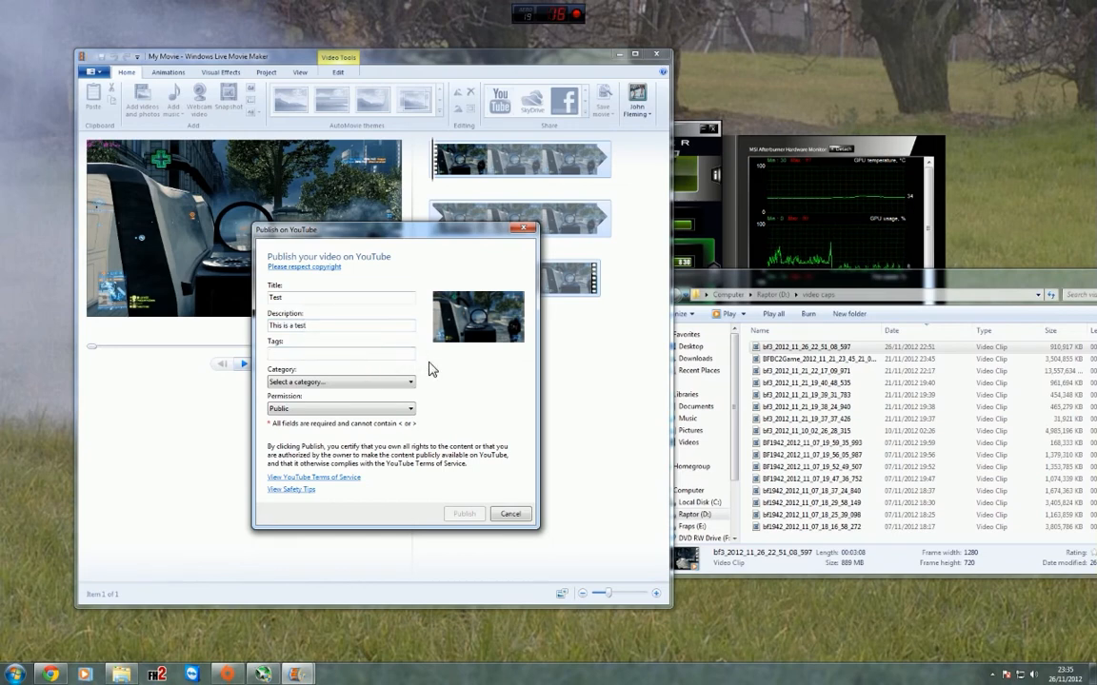
text(bf3)
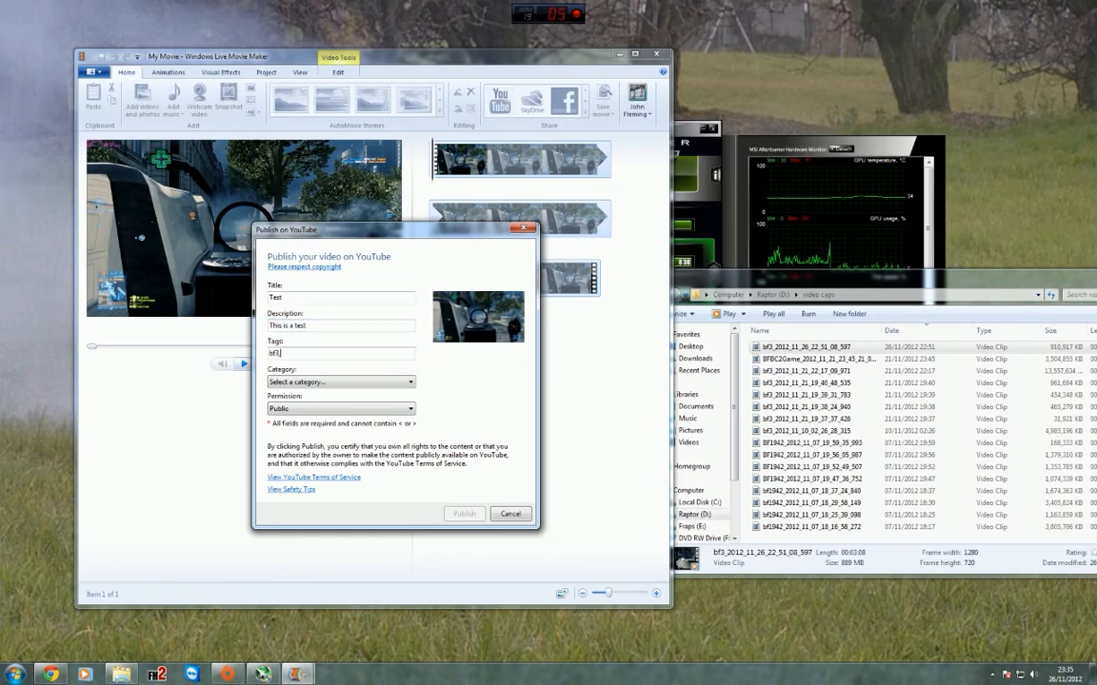
text(, tes)
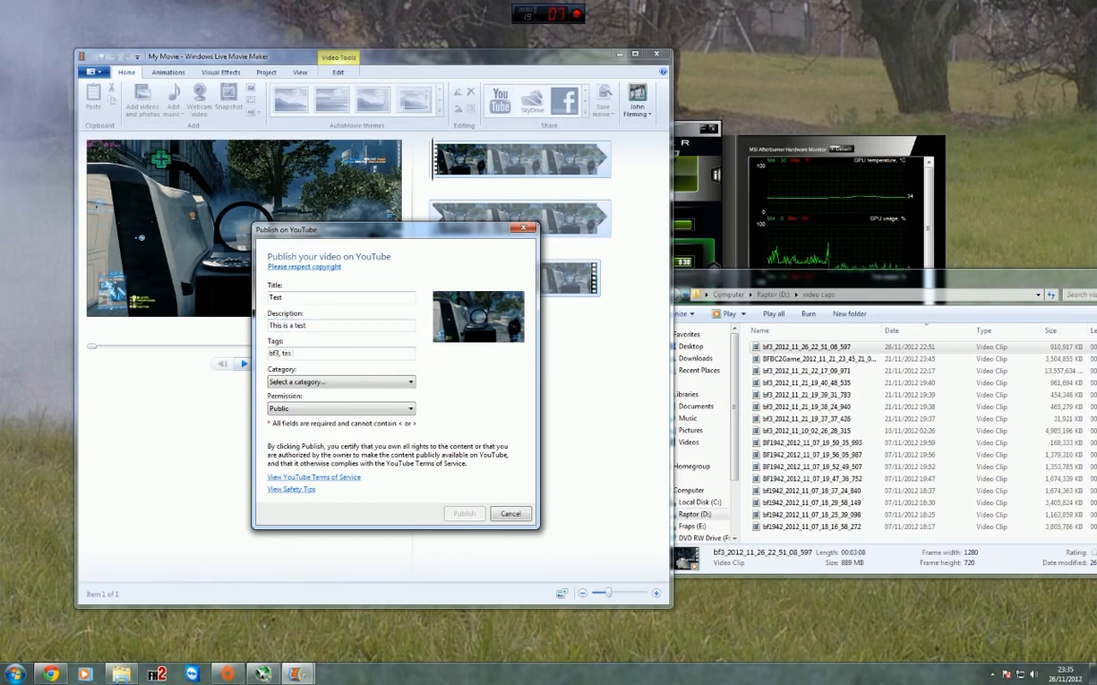
text(video,)
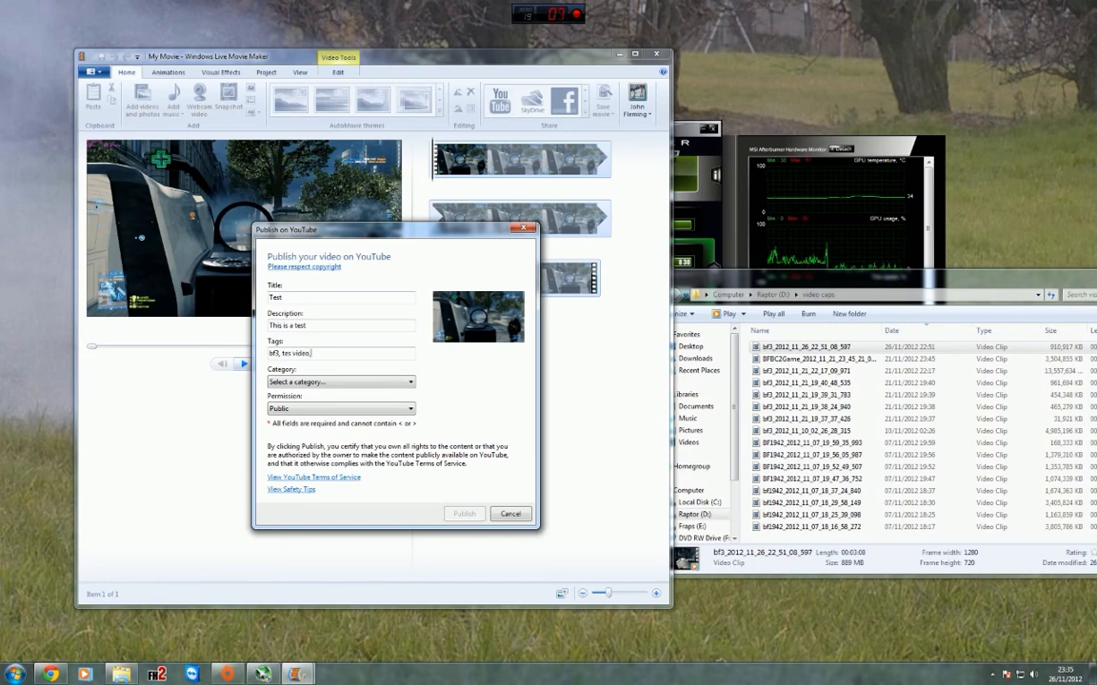
text(gameplay)
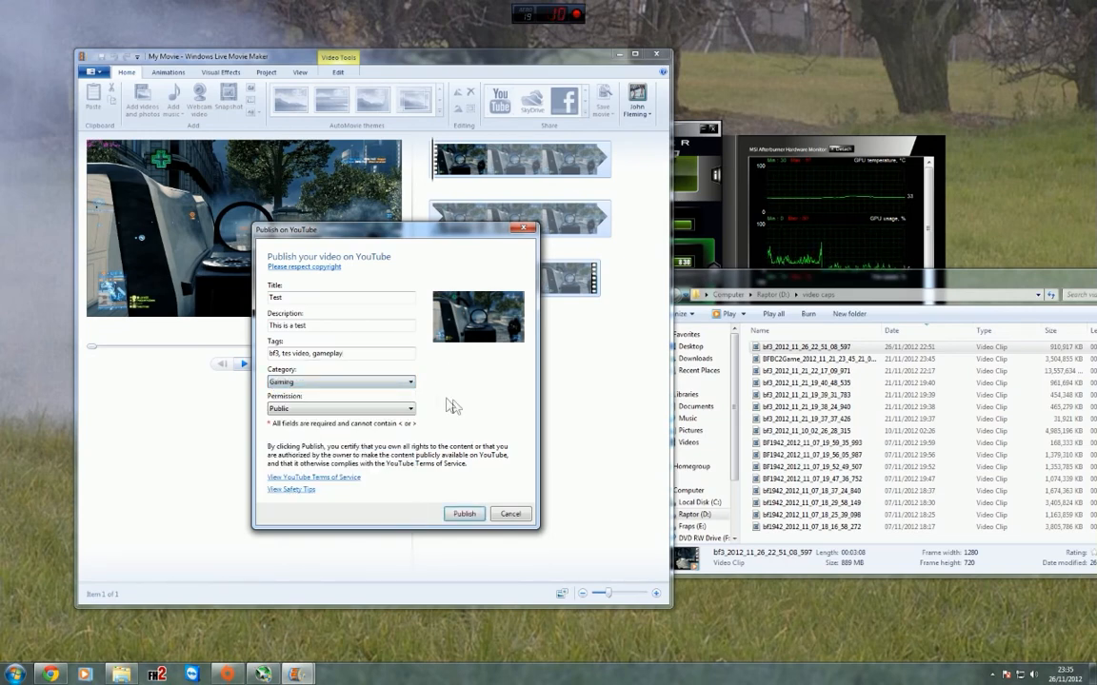
click(464, 514)
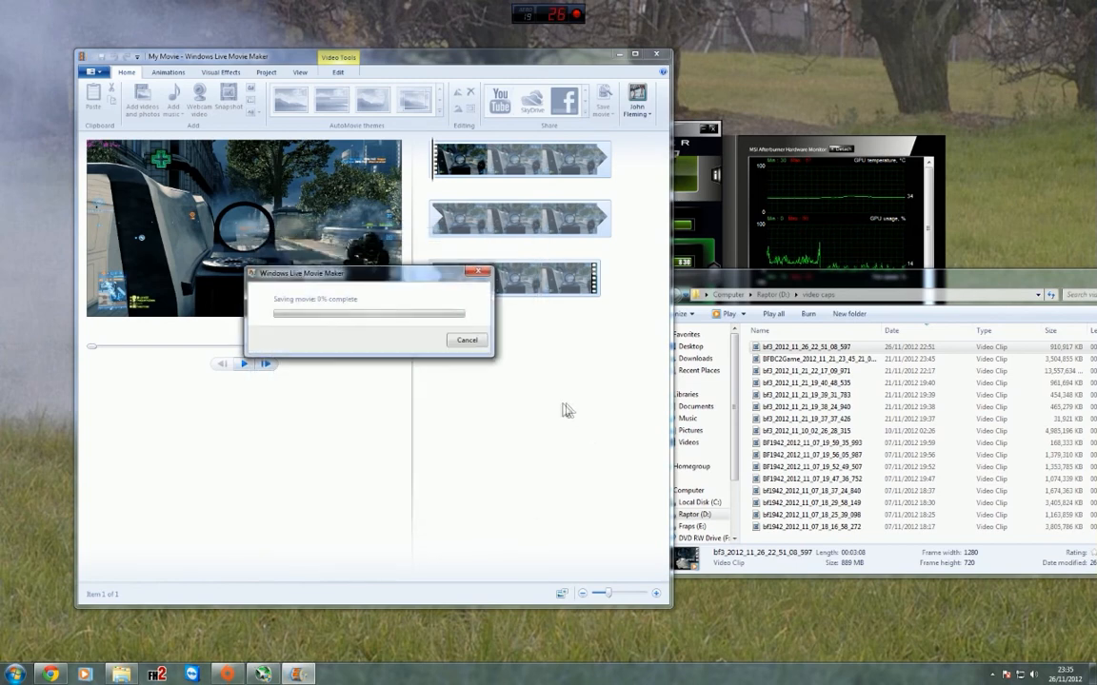
mouse_move(423, 423)
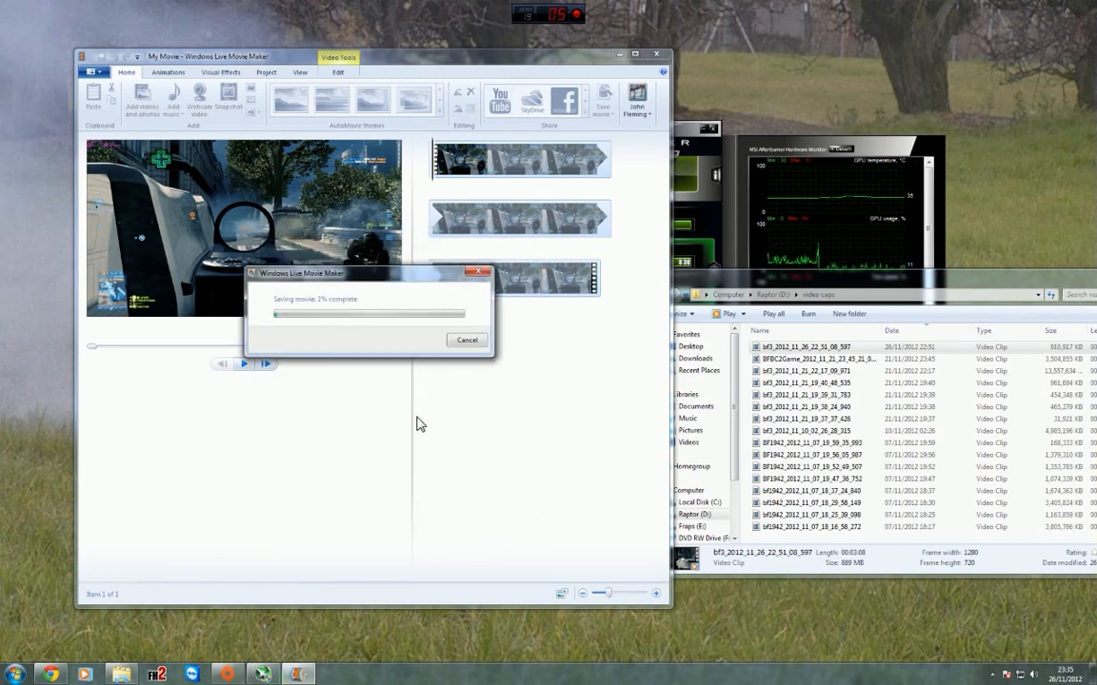
mouse_move(427, 388)
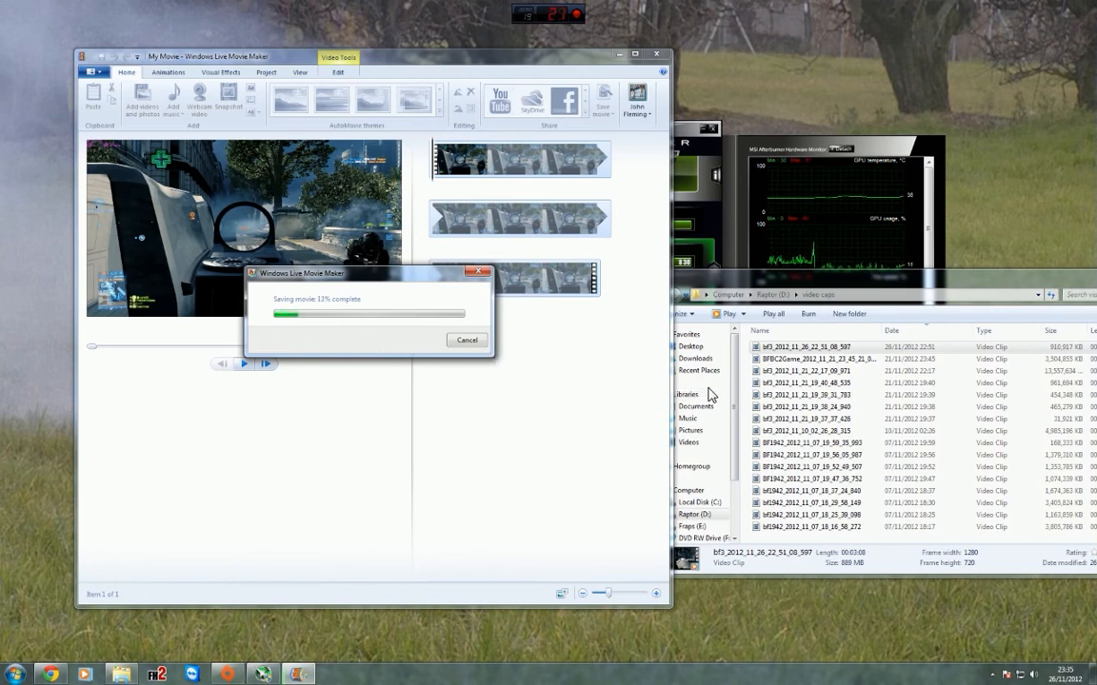
mouse_move(733, 281)
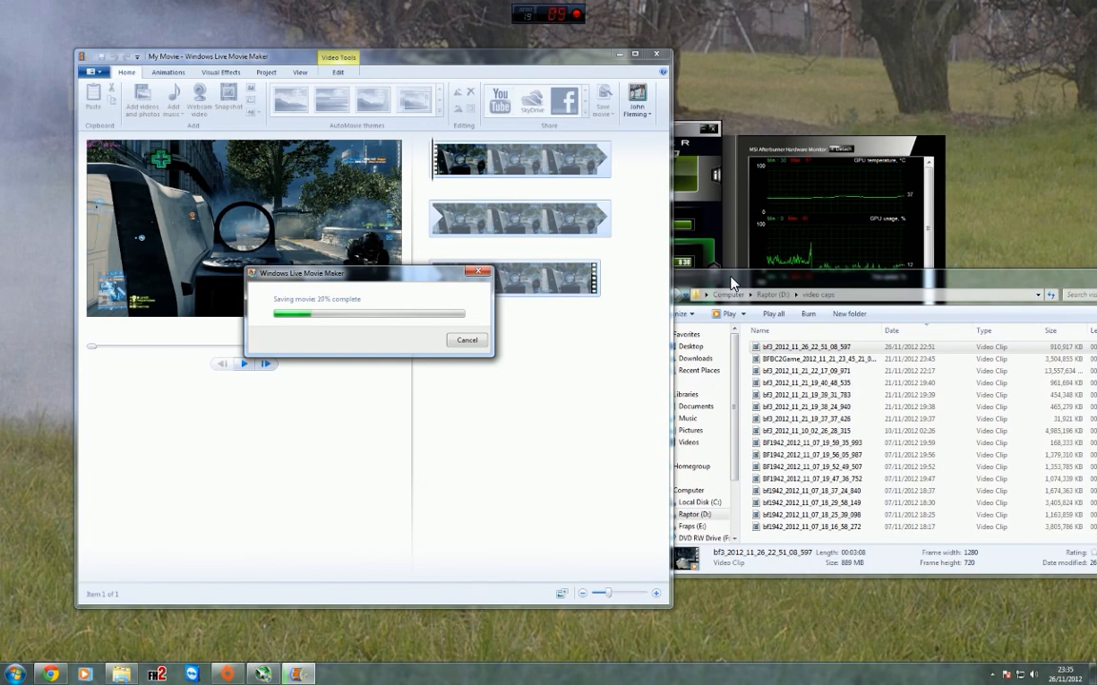
mouse_move(505, 412)
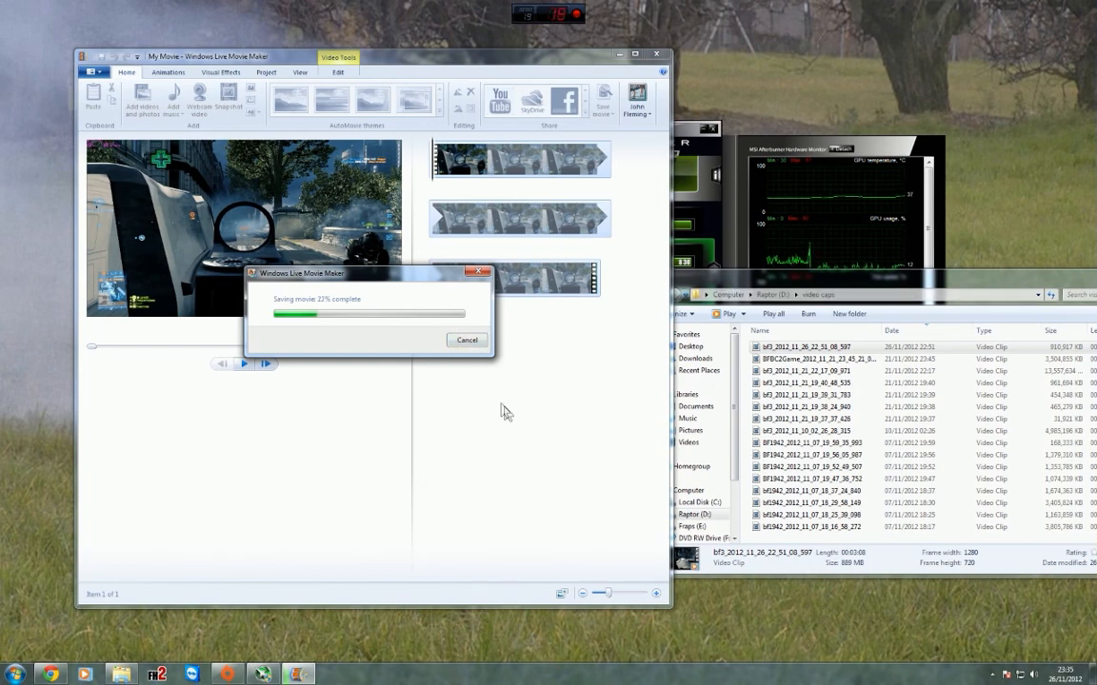